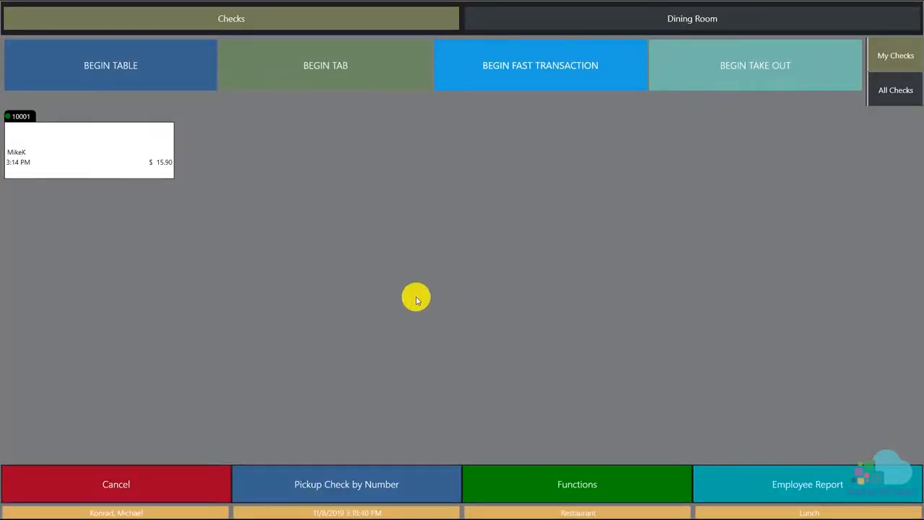
Open check 10001 and select its Ahi Tuna line for voiding.
{"action": "left_click", "coordinate": [89, 149]}
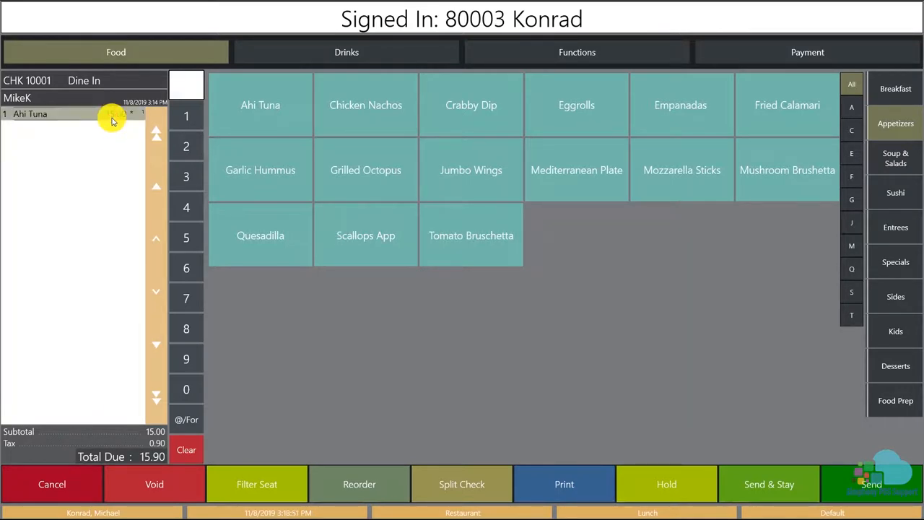
{"action": "left_click", "coordinate": [154, 483]}
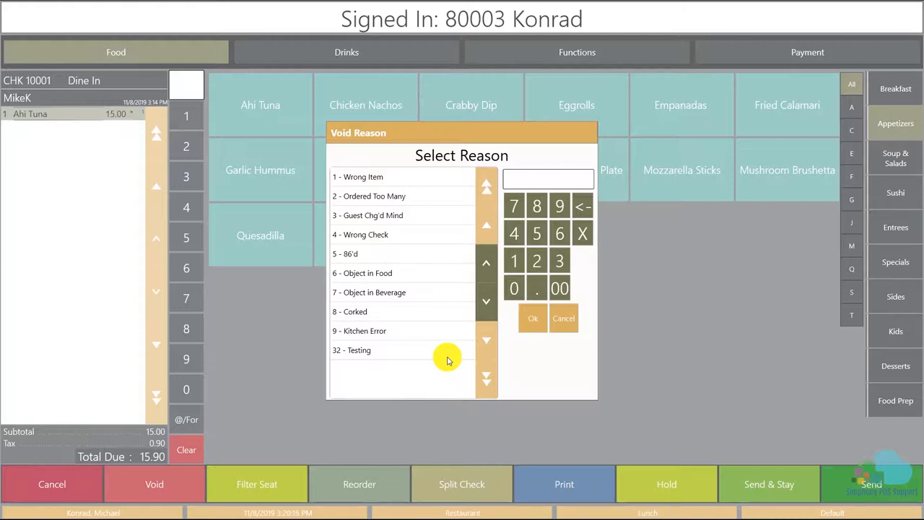
{"action": "mouse_move", "coordinate": [442, 357]}
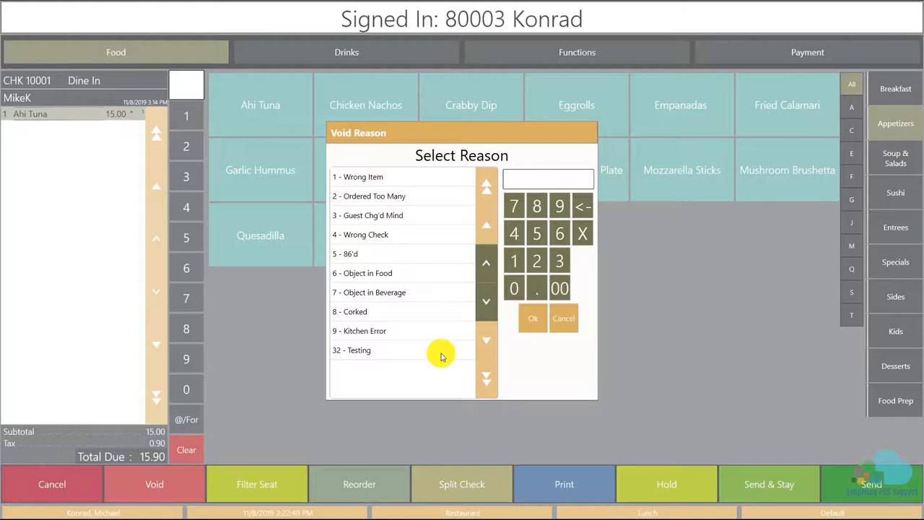
{"action": "mouse_move", "coordinate": [439, 352]}
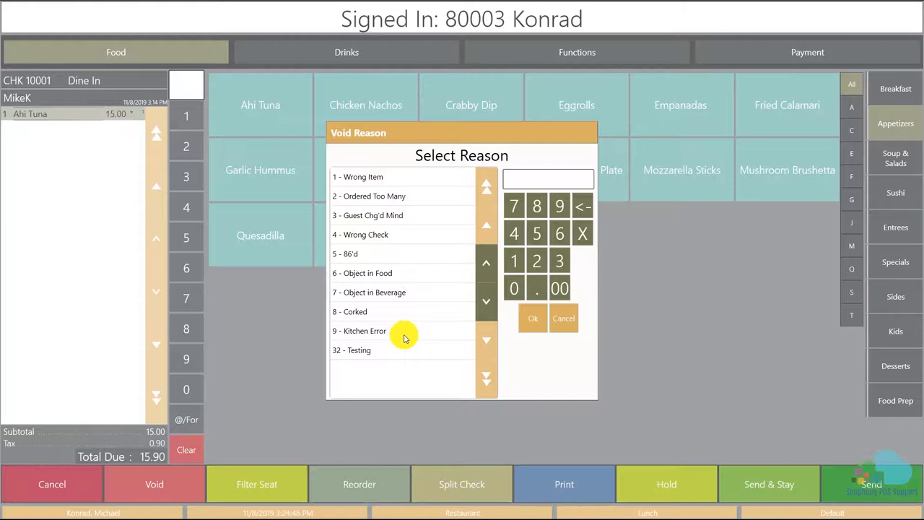
{"action": "mouse_move", "coordinate": [385, 346]}
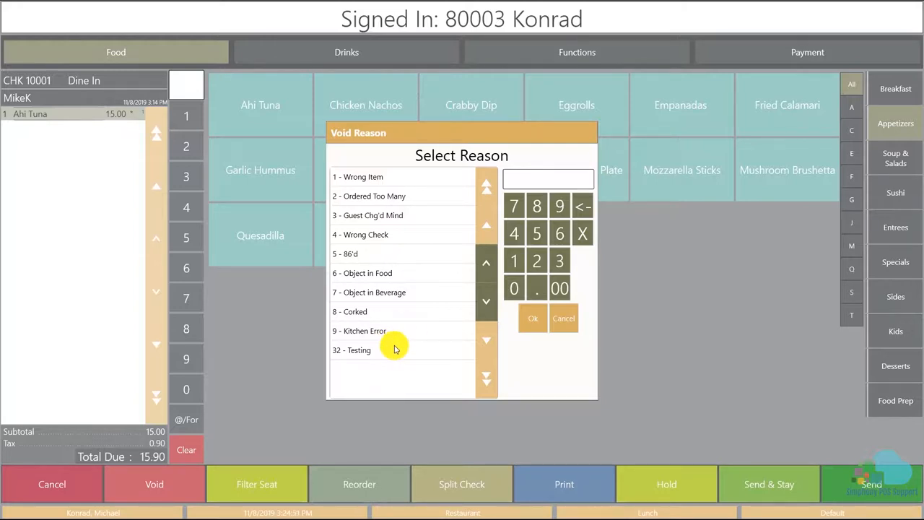
{"action": "mouse_move", "coordinate": [418, 346]}
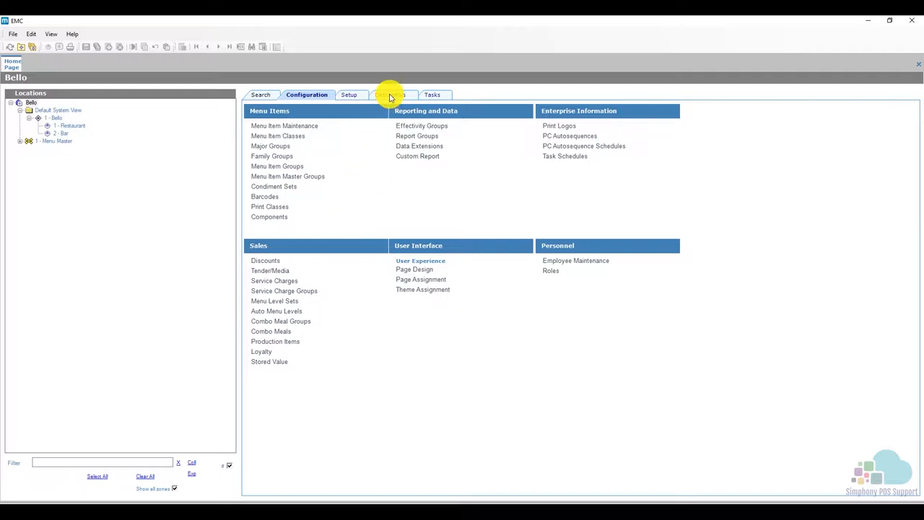
On the Descriptors tab, choose the Bello enterprise and open Void/Return/Waste Reasons.
{"action": "left_click", "coordinate": [392, 95]}
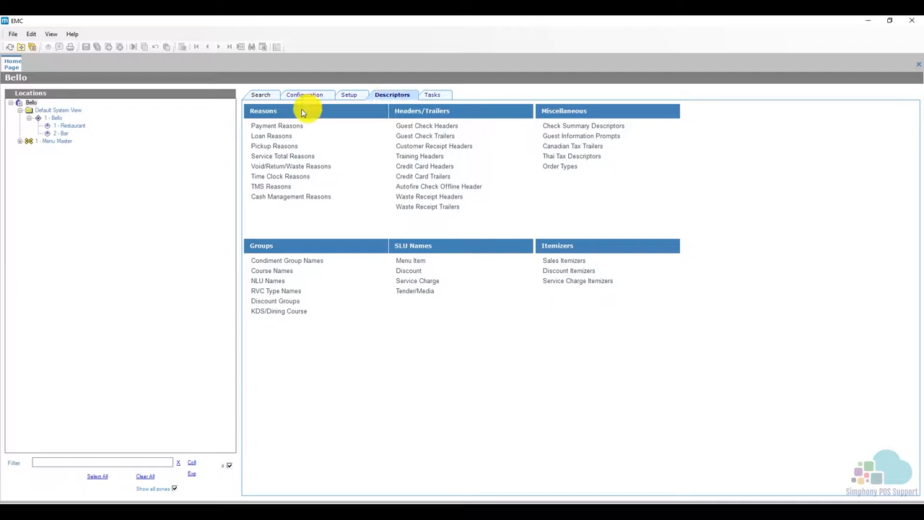
{"action": "mouse_move", "coordinate": [333, 127]}
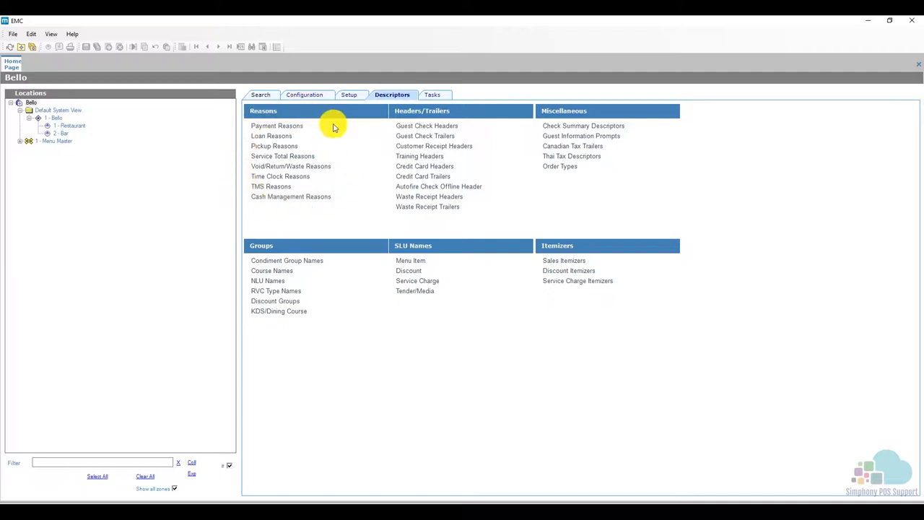
{"action": "mouse_move", "coordinate": [339, 166]}
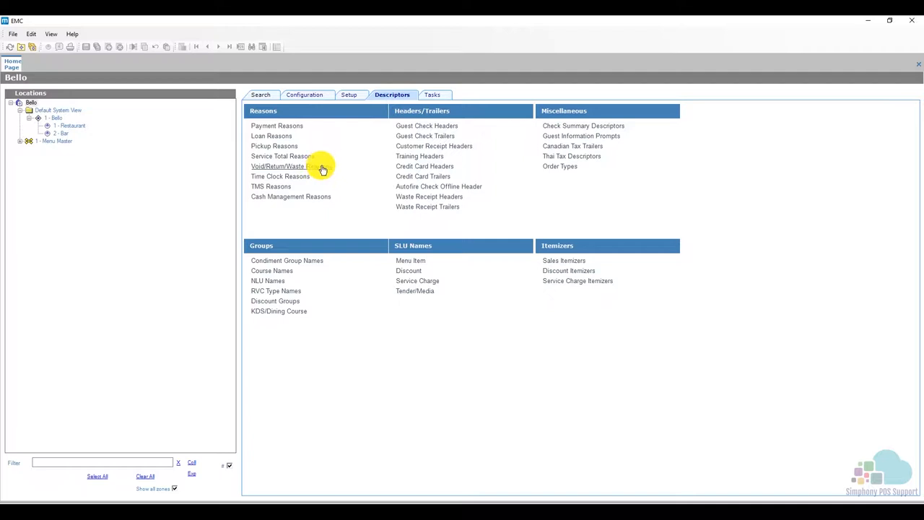
{"action": "mouse_move", "coordinate": [340, 171]}
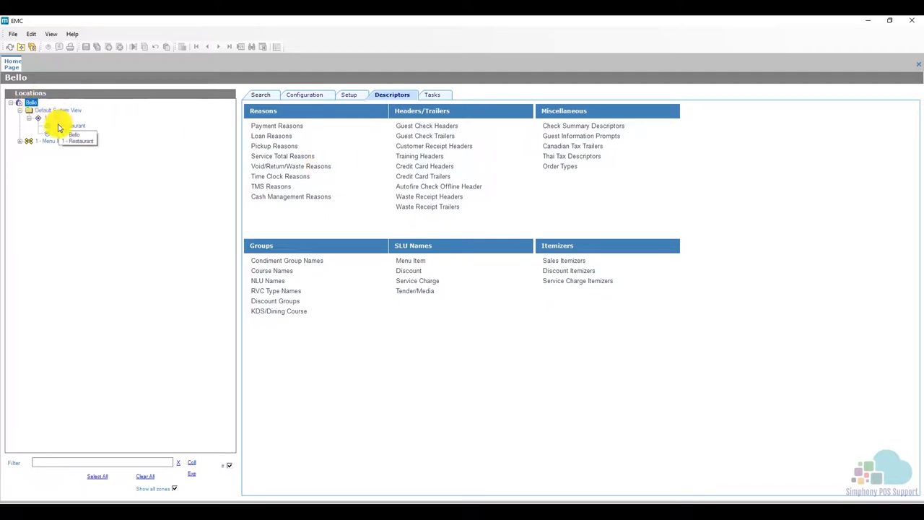
{"action": "left_click", "coordinate": [55, 118]}
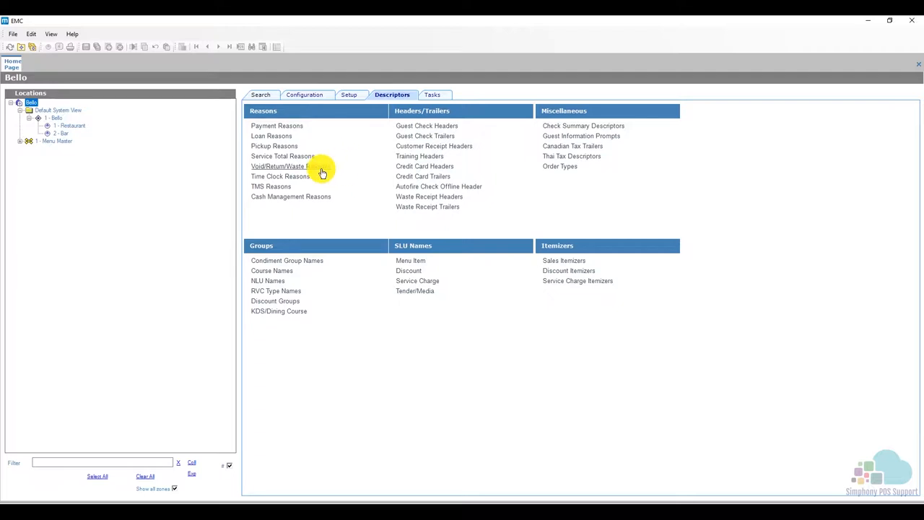
{"action": "left_click", "coordinate": [282, 166]}
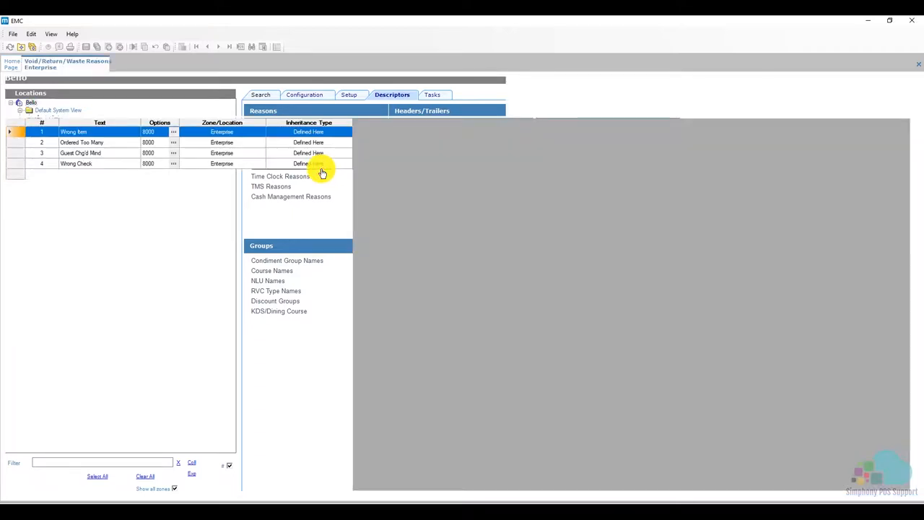
Enter 'Server Error' as reason record 10, confirm its options, and save.
{"action": "left_click", "coordinate": [261, 95]}
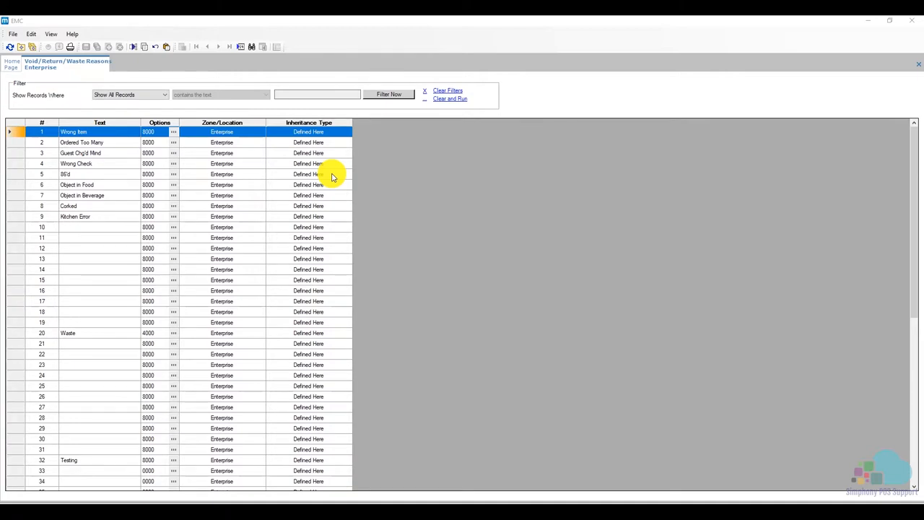
{"action": "scroll", "scroll_direction": "down", "scroll_amount": 3}
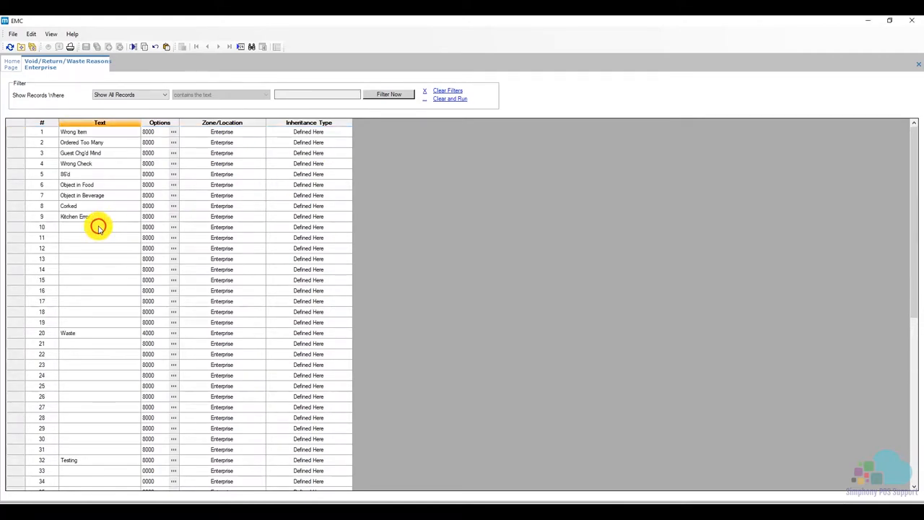
{"action": "left_click", "coordinate": [99, 227]}
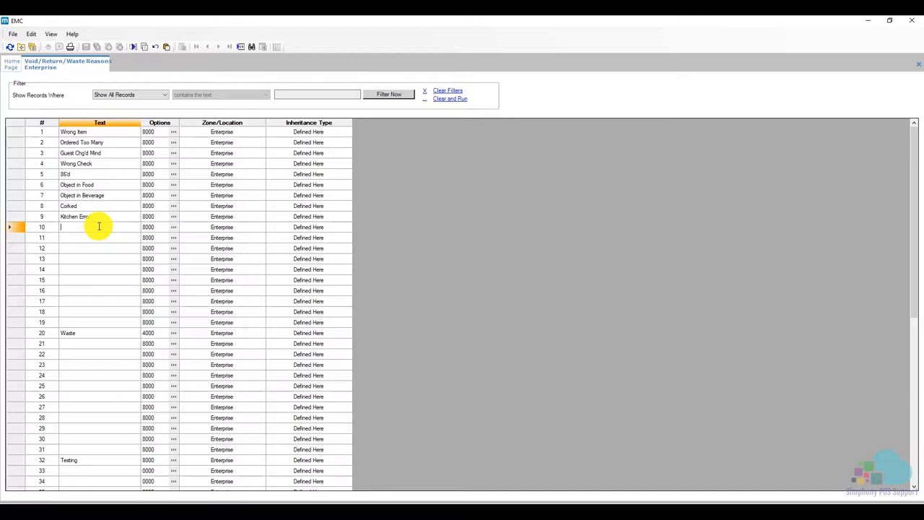
{"action": "type", "text": "Server Error"}
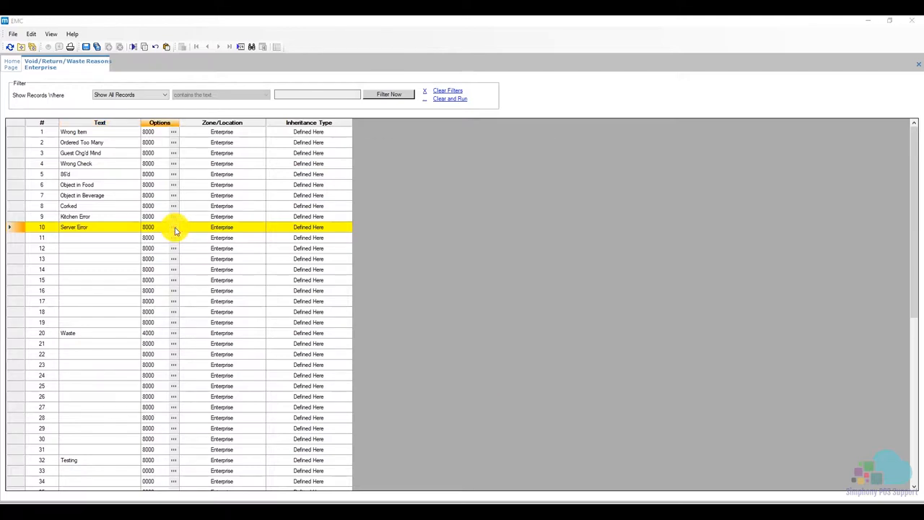
{"action": "left_click", "coordinate": [173, 227]}
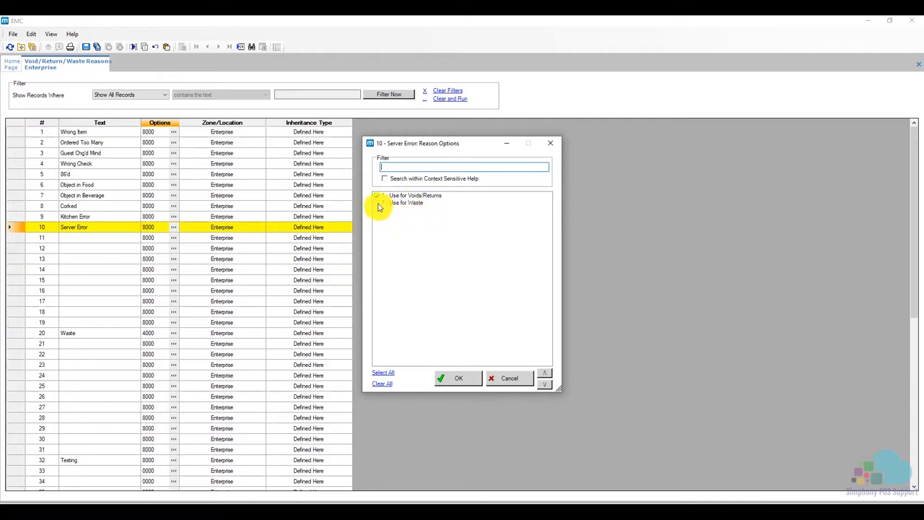
{"action": "left_click", "coordinate": [458, 377]}
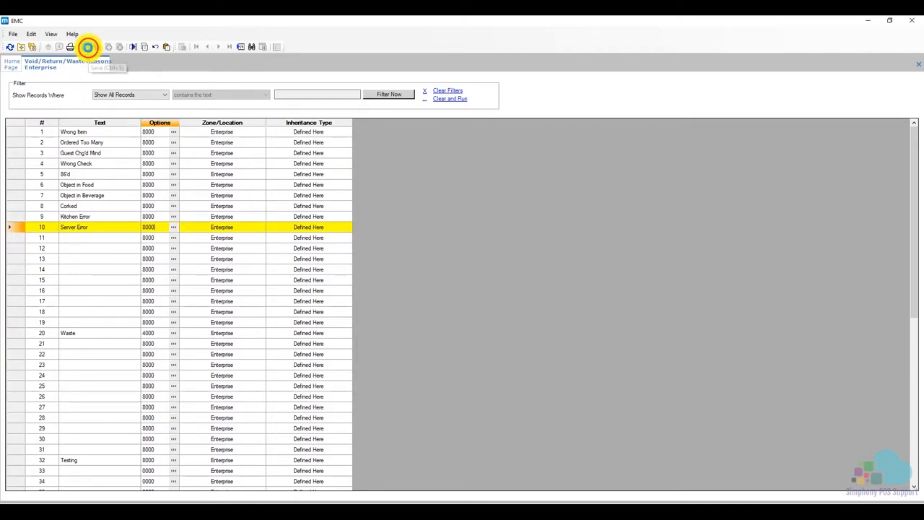
{"action": "left_click", "coordinate": [88, 46]}
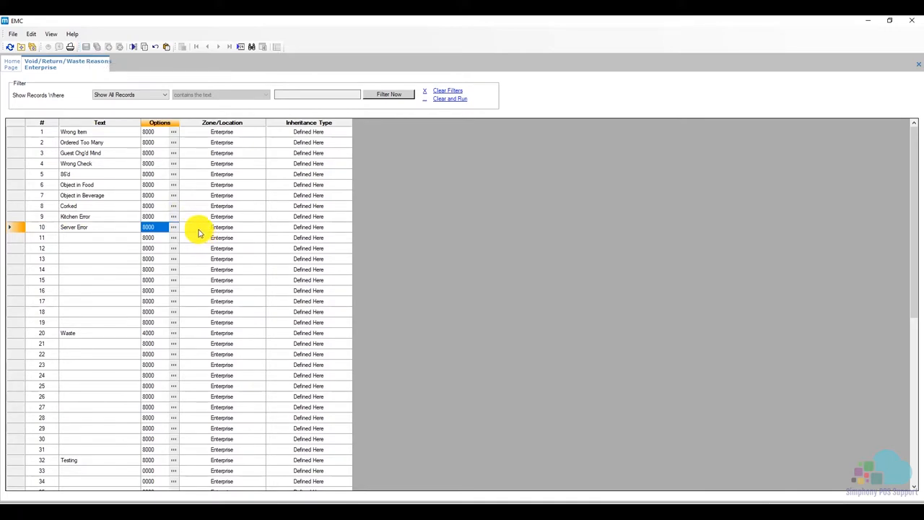
{"action": "mouse_move", "coordinate": [112, 220]}
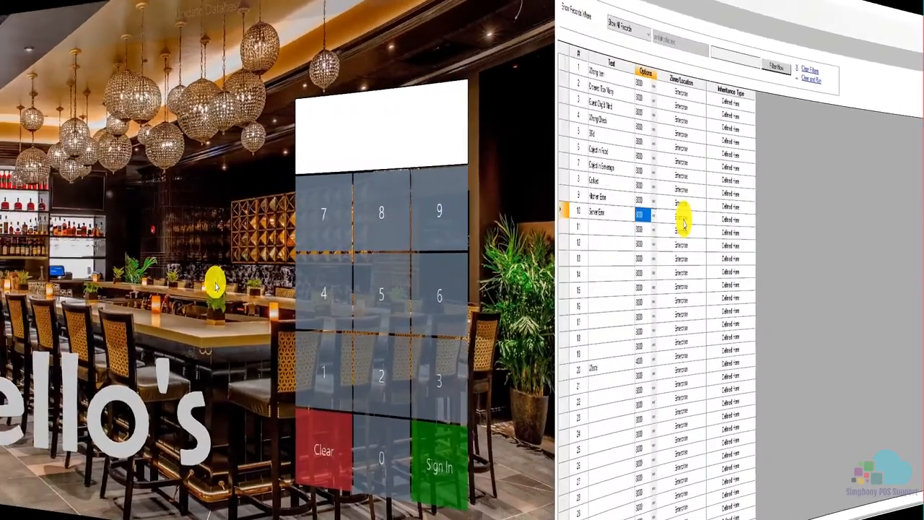
Void Ahi Tuna on check 10001 with reason 10 - Server Error, then tender Exact Cash.
{"action": "left_click", "coordinate": [438, 465]}
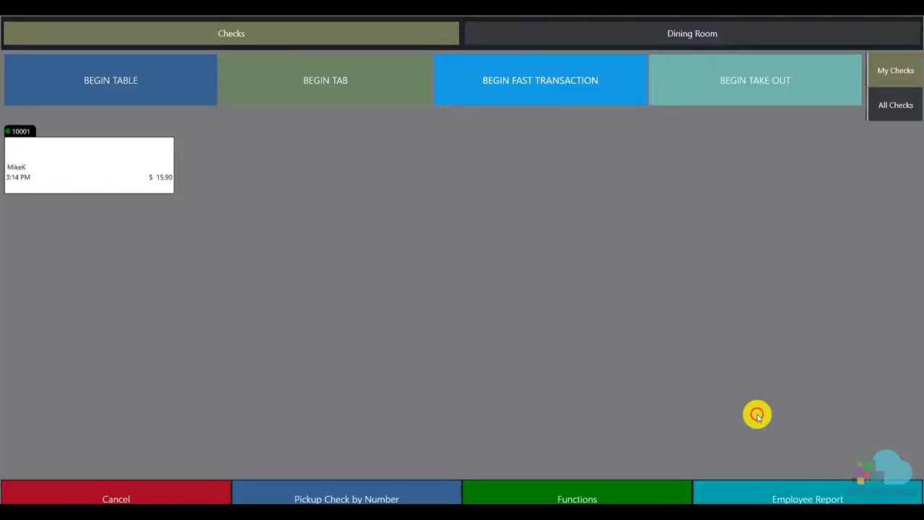
{"action": "left_click", "coordinate": [89, 165]}
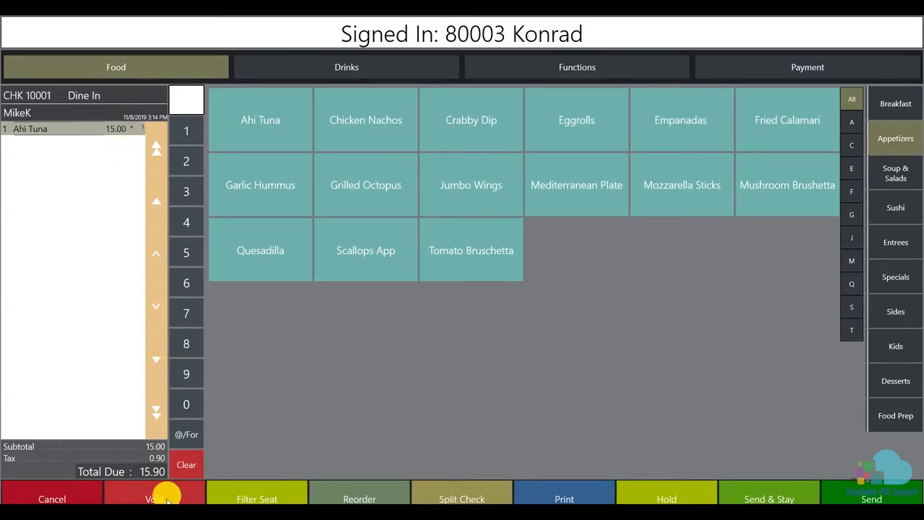
{"action": "left_click", "coordinate": [153, 498]}
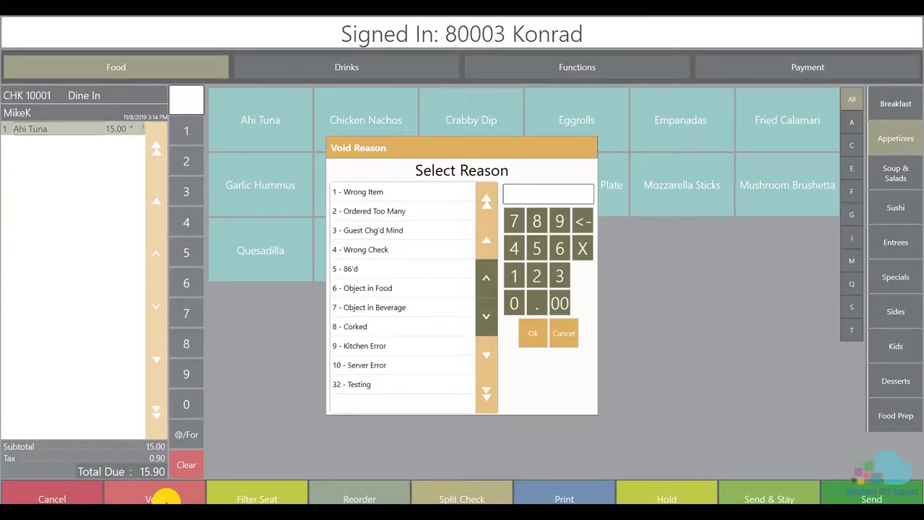
{"action": "mouse_move", "coordinate": [404, 368]}
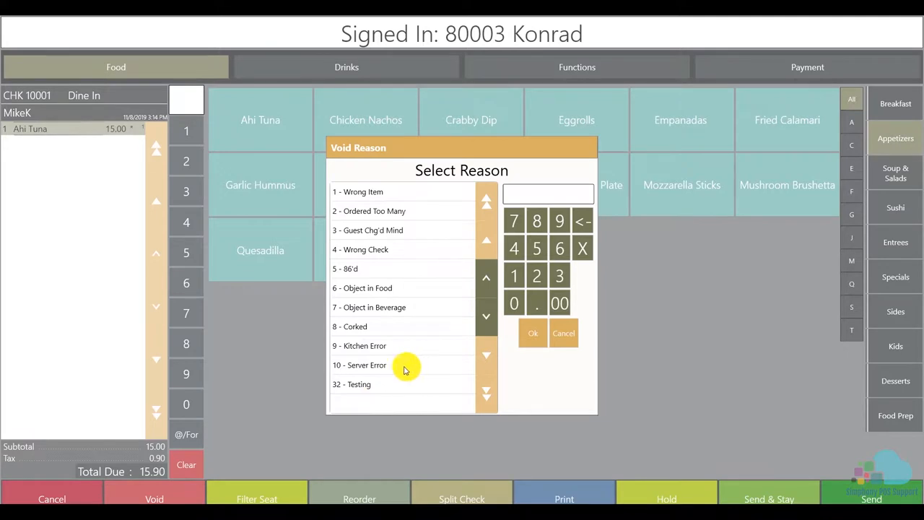
{"action": "left_click", "coordinate": [359, 364]}
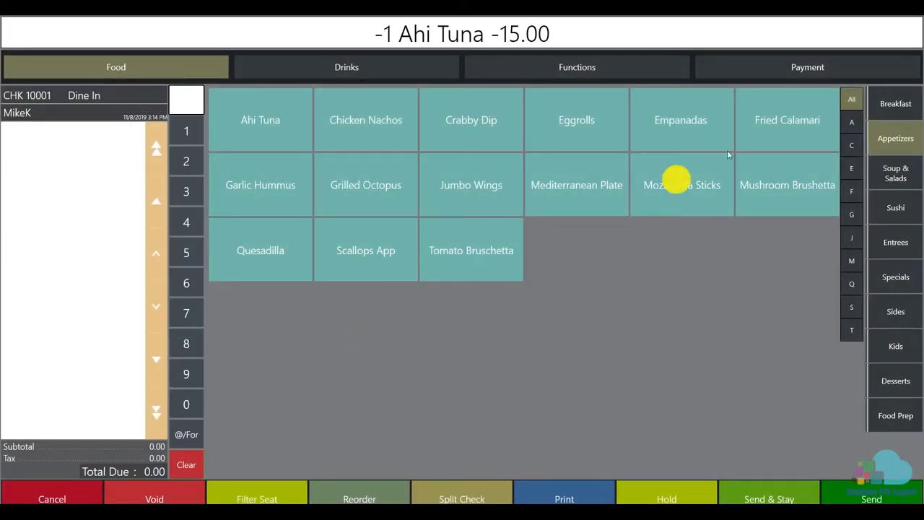
{"action": "left_click", "coordinate": [807, 66]}
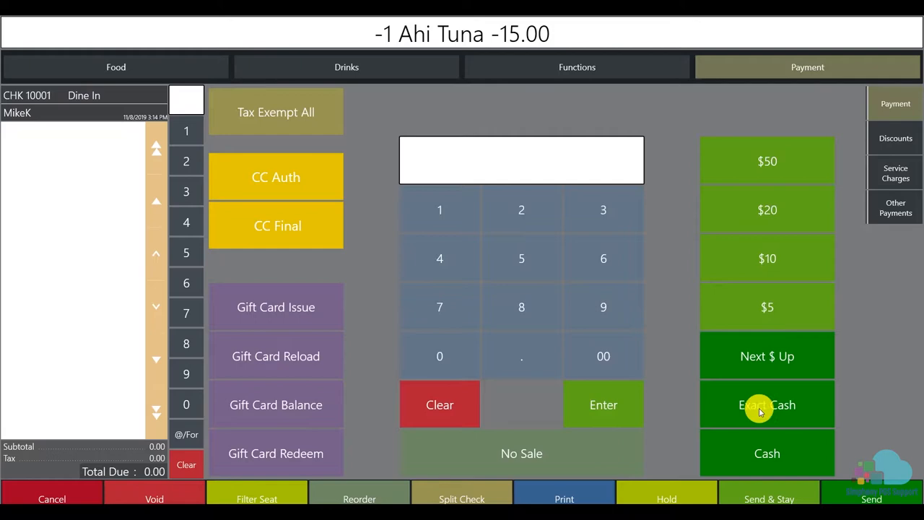
{"action": "left_click", "coordinate": [767, 404]}
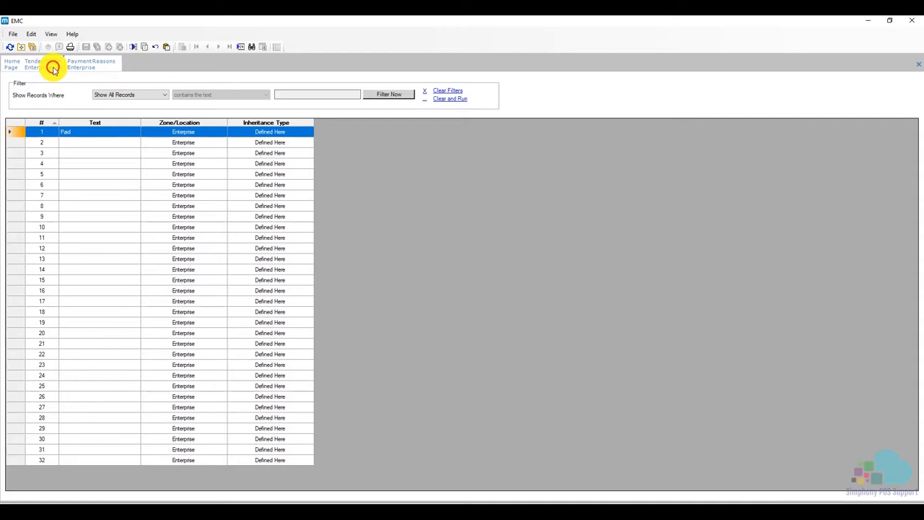
{"action": "left_click", "coordinate": [32, 63]}
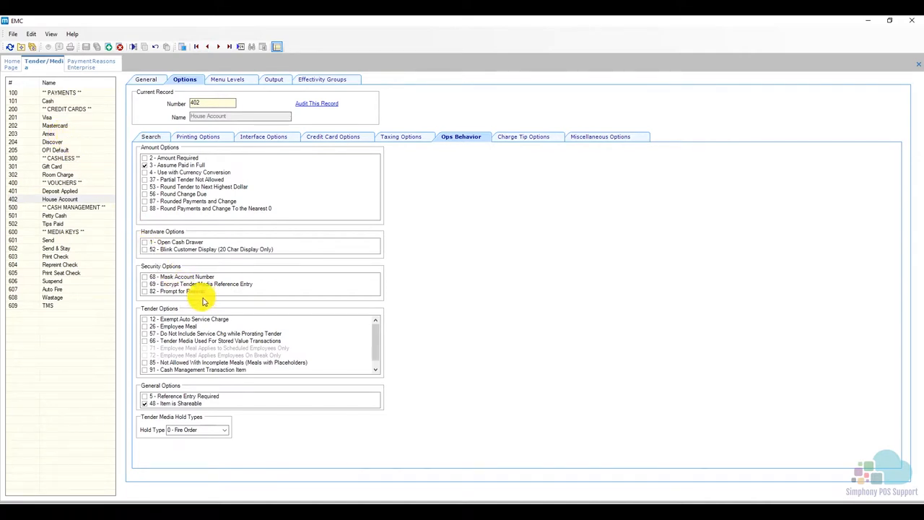
{"action": "mouse_move", "coordinate": [223, 297]}
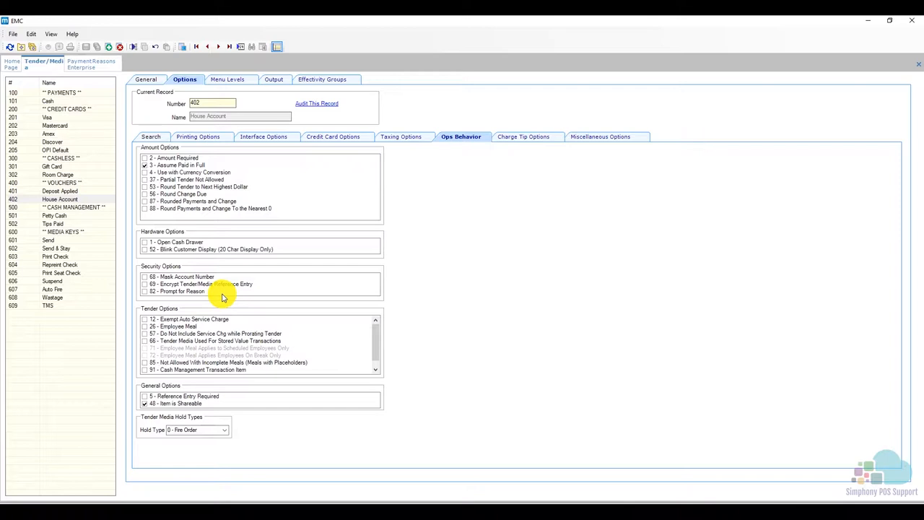
{"action": "mouse_move", "coordinate": [89, 222]}
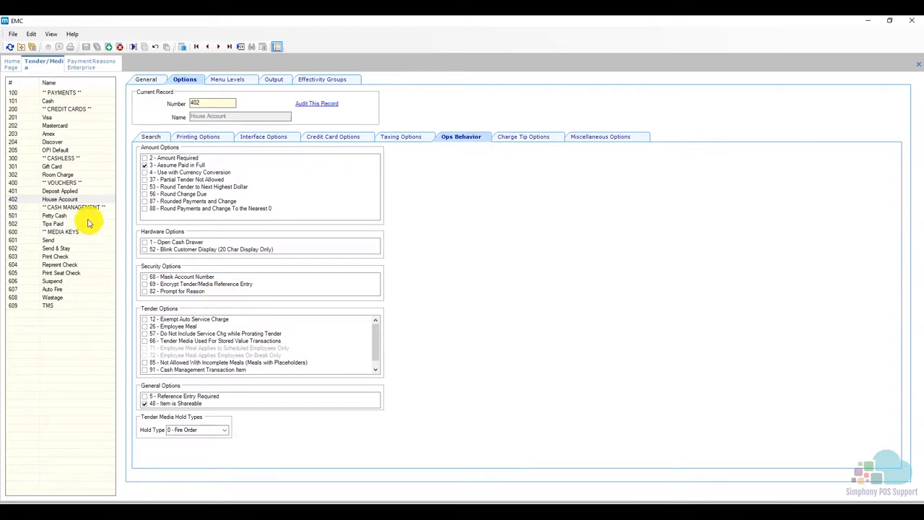
{"action": "mouse_move", "coordinate": [209, 294]}
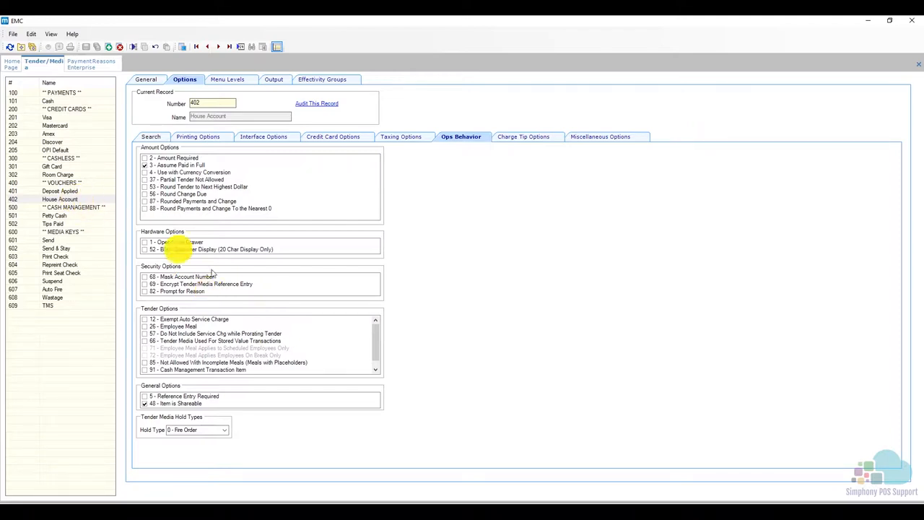
{"action": "mouse_move", "coordinate": [211, 296]}
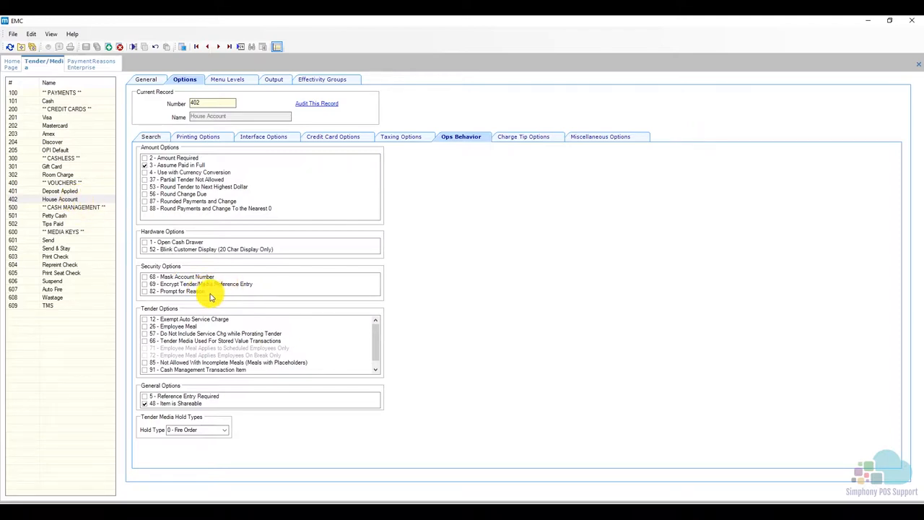
{"action": "mouse_move", "coordinate": [228, 295]}
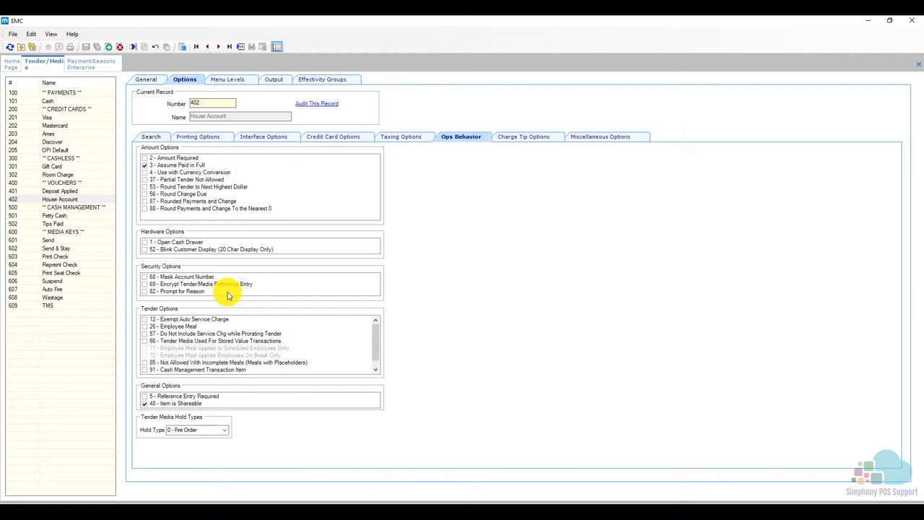
{"action": "mouse_move", "coordinate": [221, 399]}
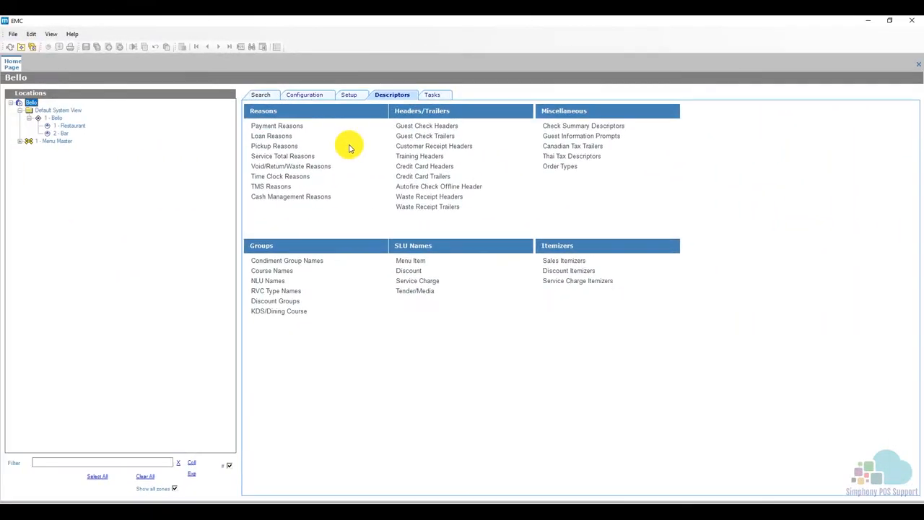
{"action": "mouse_move", "coordinate": [309, 140]}
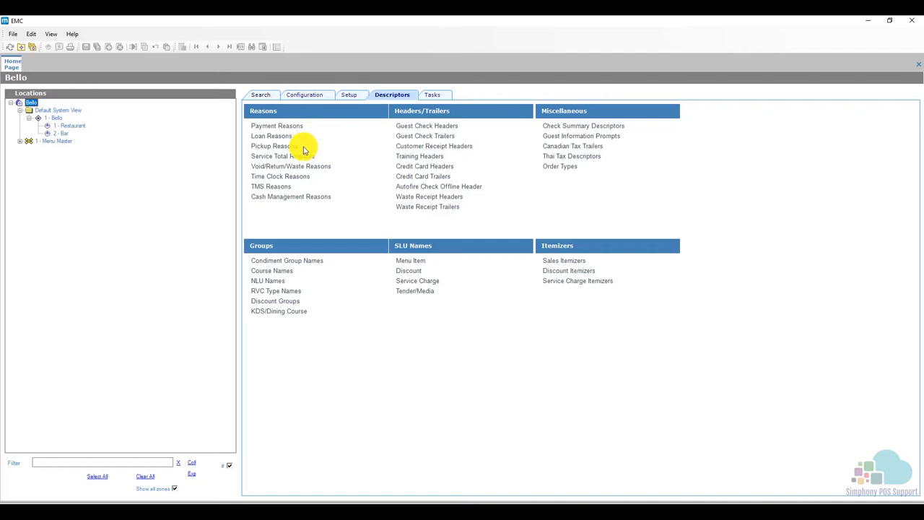
{"action": "mouse_move", "coordinate": [311, 149]}
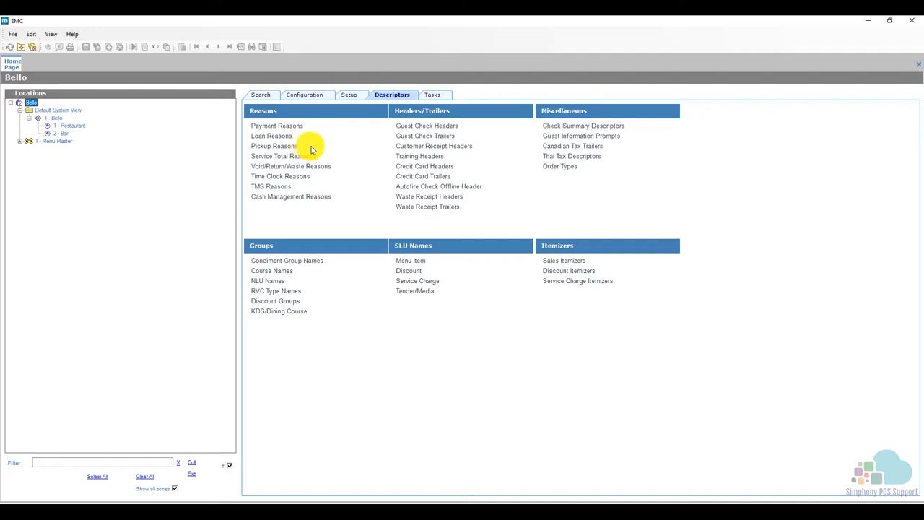
{"action": "mouse_move", "coordinate": [334, 150]}
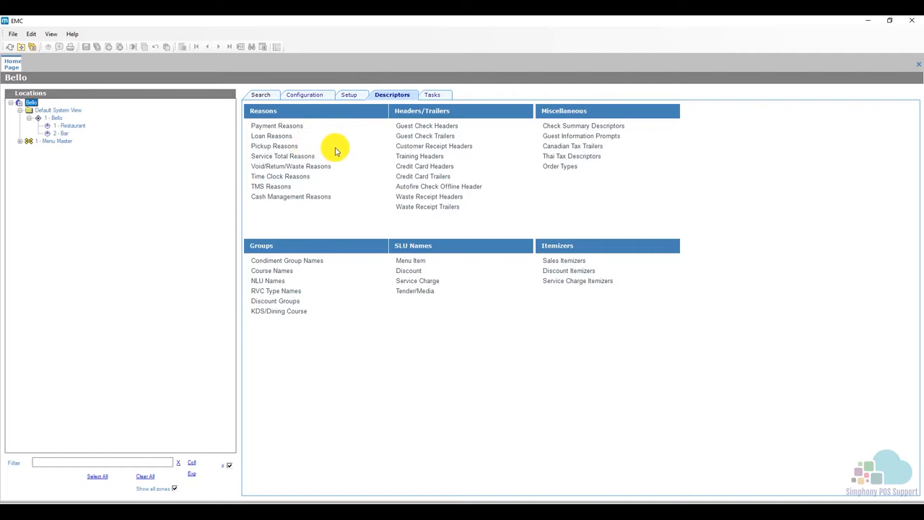
{"action": "mouse_move", "coordinate": [333, 157]}
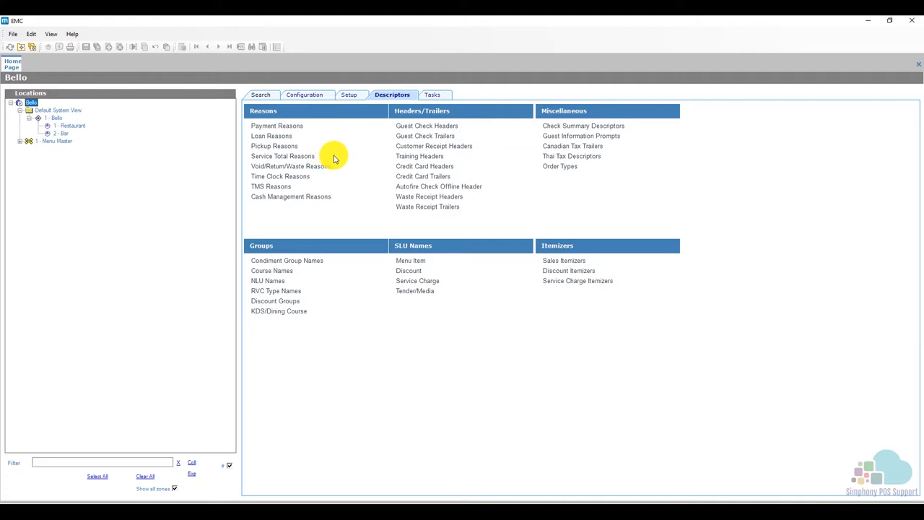
{"action": "mouse_move", "coordinate": [339, 160]}
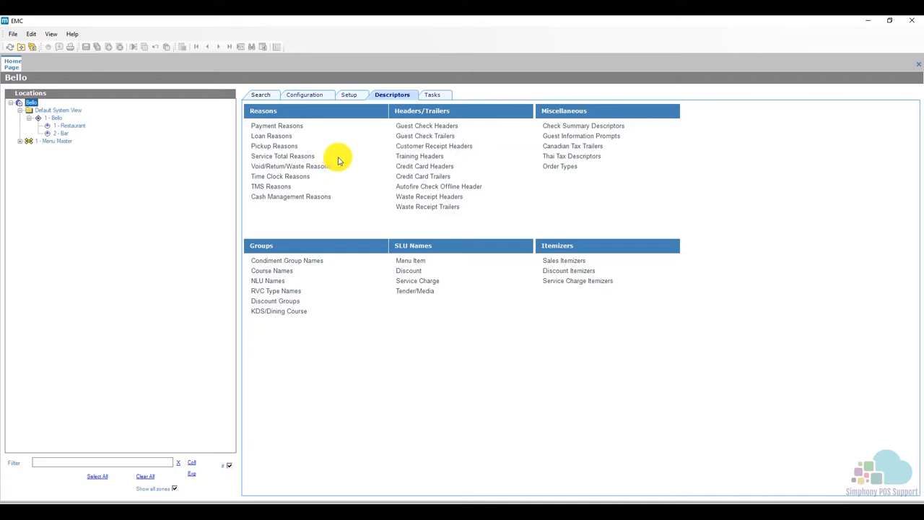
{"action": "mouse_move", "coordinate": [333, 157]}
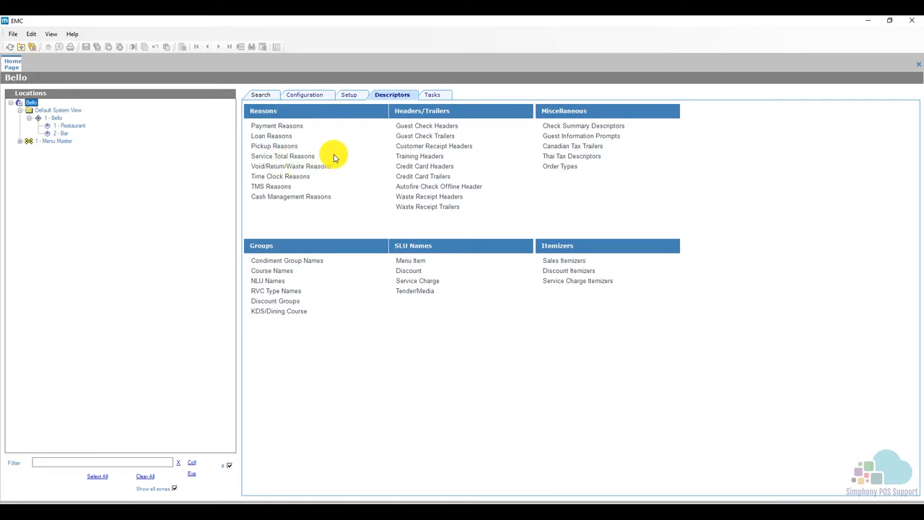
{"action": "mouse_move", "coordinate": [342, 172]}
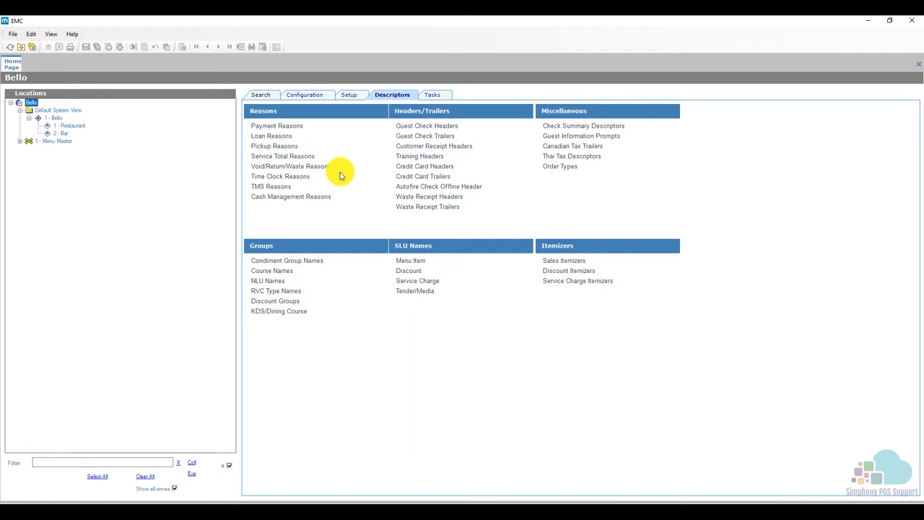
{"action": "mouse_move", "coordinate": [326, 181]}
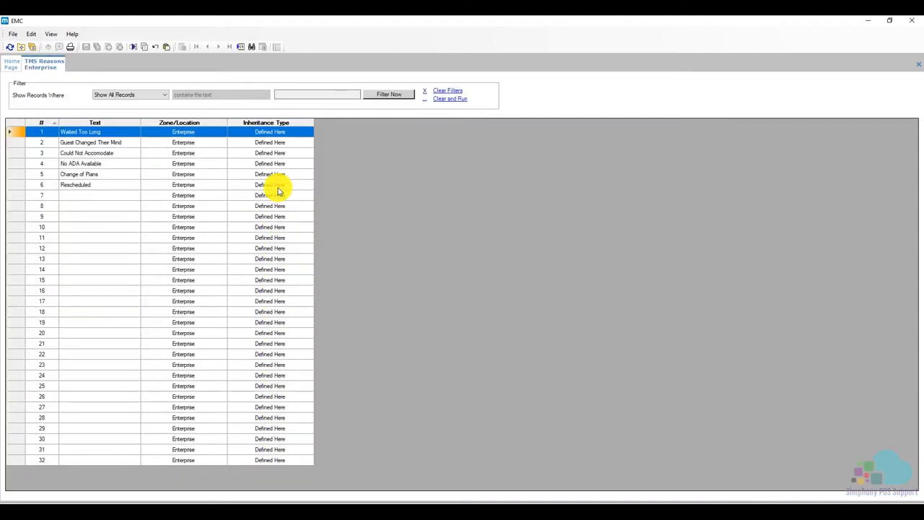
{"action": "mouse_move", "coordinate": [162, 151]}
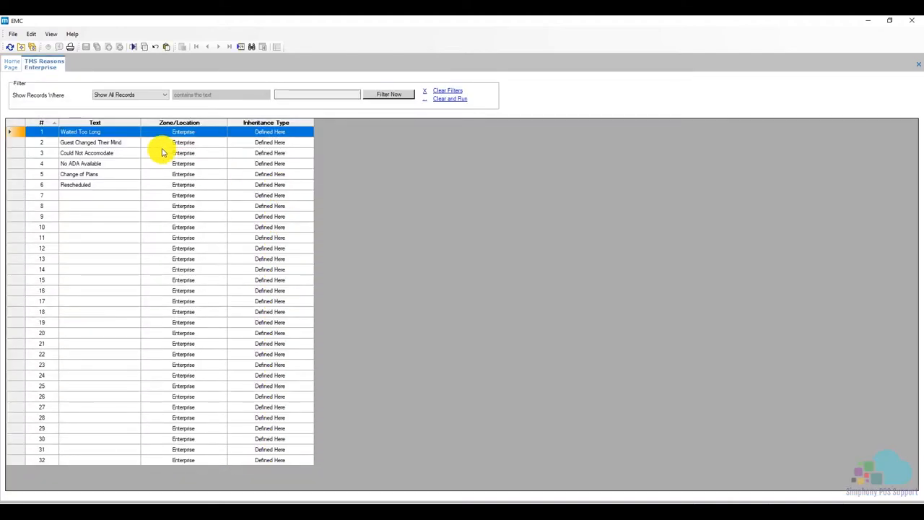
{"action": "mouse_move", "coordinate": [165, 182]}
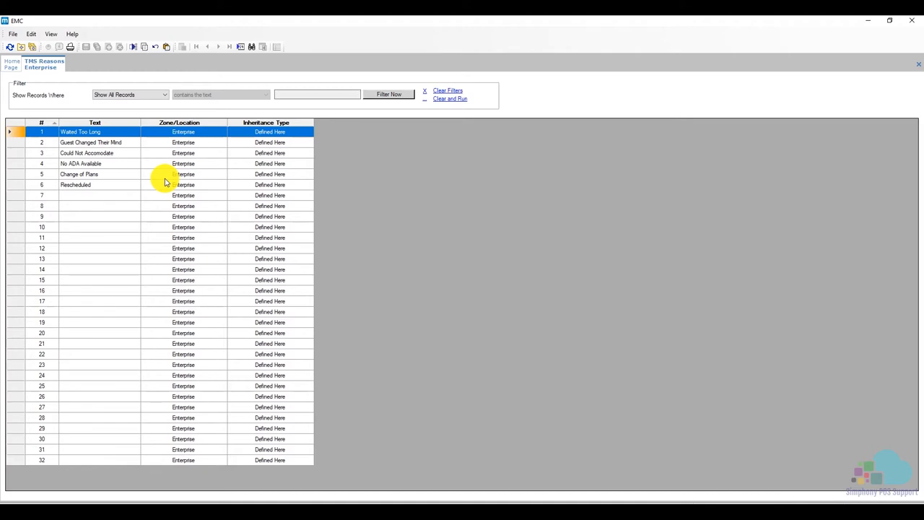
{"action": "mouse_move", "coordinate": [133, 142]}
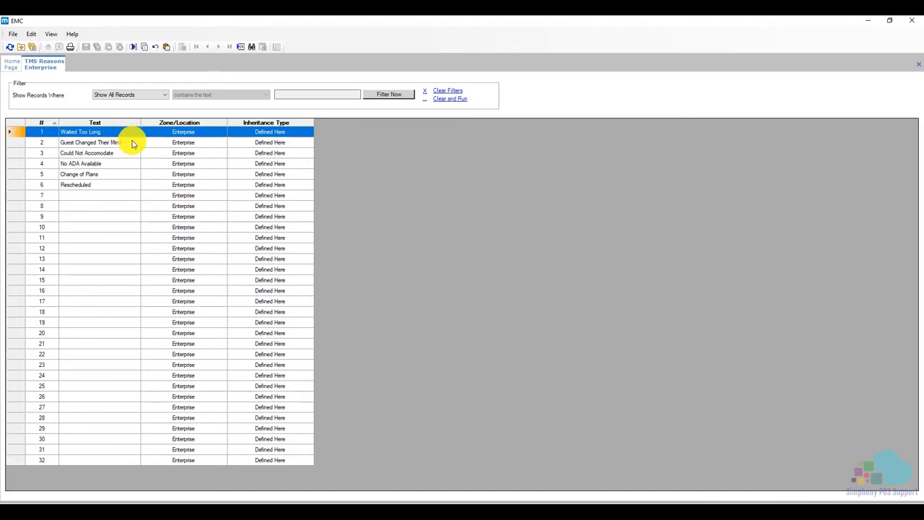
{"action": "mouse_move", "coordinate": [123, 157]}
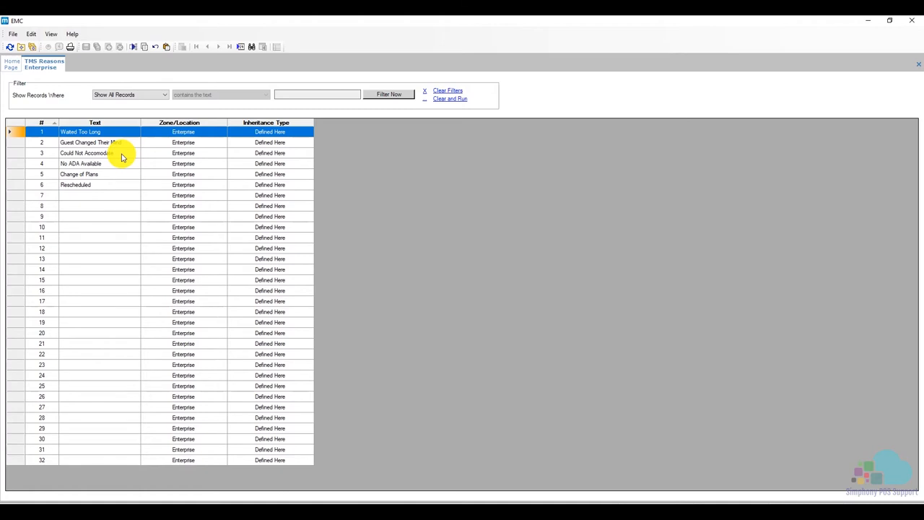
Close the TMS Reasons view from its tab's right-click menu.
{"action": "right_click", "coordinate": [42, 64]}
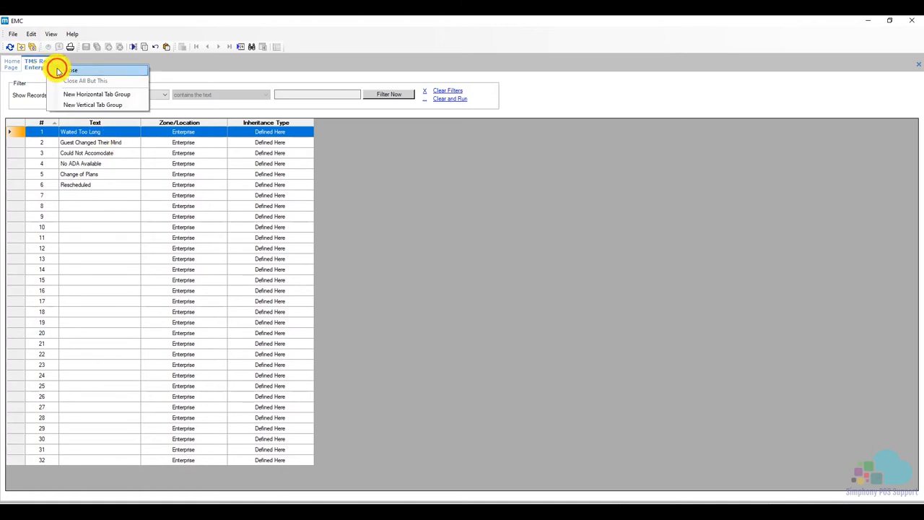
{"action": "left_click", "coordinate": [71, 70]}
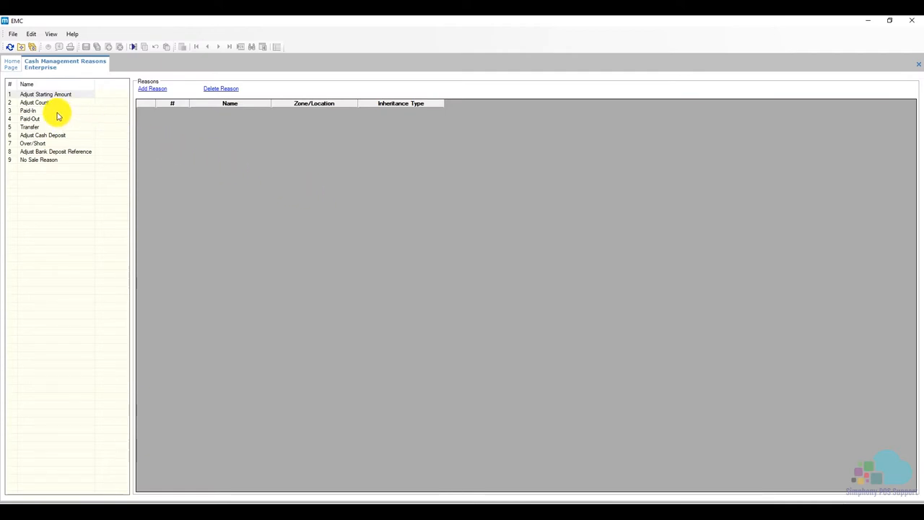
Browse the Paid-In, Transfer and another cash management reason category.
{"action": "left_click", "coordinate": [29, 111]}
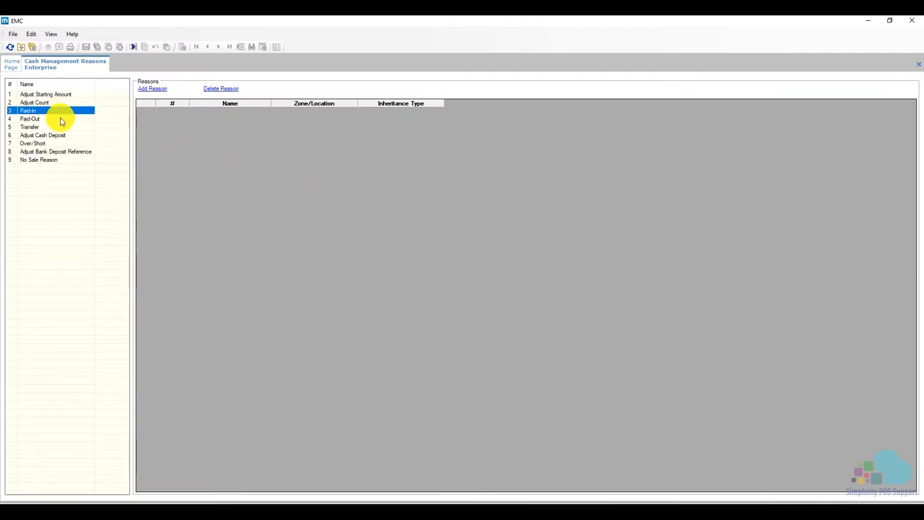
{"action": "left_click", "coordinate": [30, 127]}
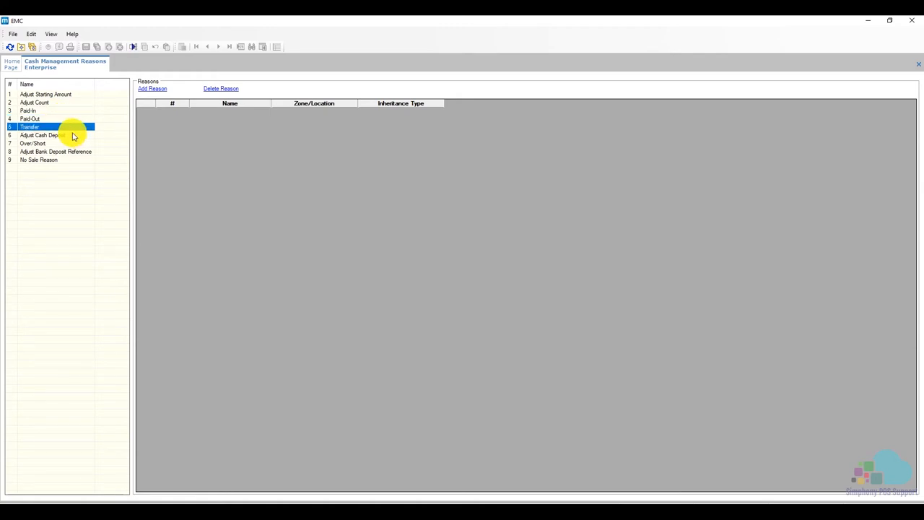
{"action": "left_click", "coordinate": [44, 135]}
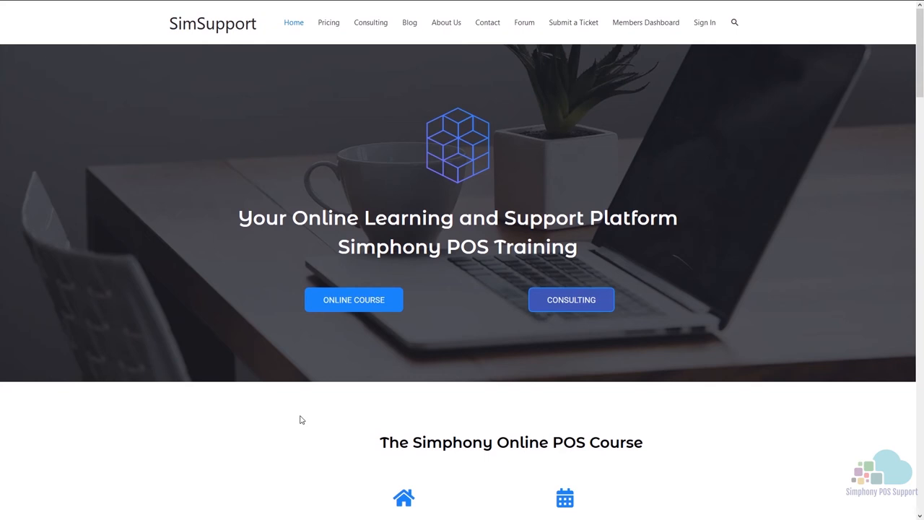
{"action": "mouse_move", "coordinate": [353, 300]}
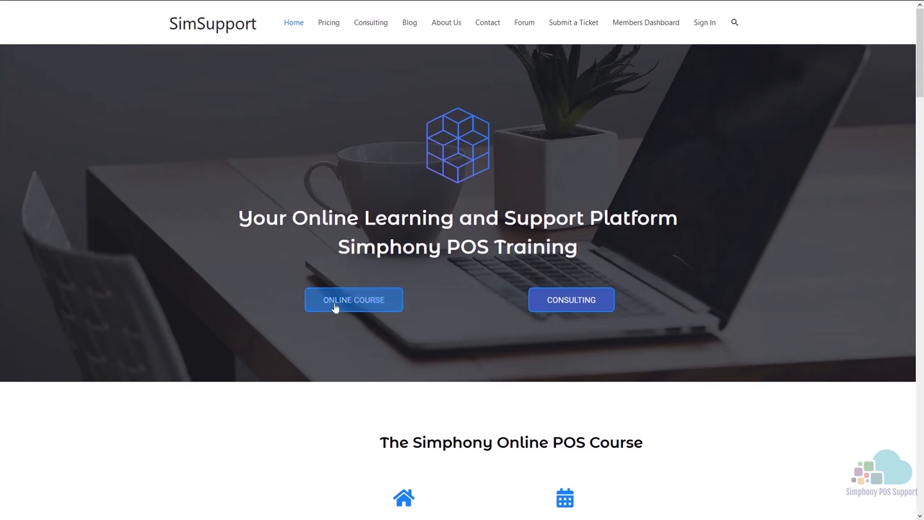
Open the Online Course page and scroll through the Simphony Boot Camp topics.
{"action": "left_click", "coordinate": [328, 22]}
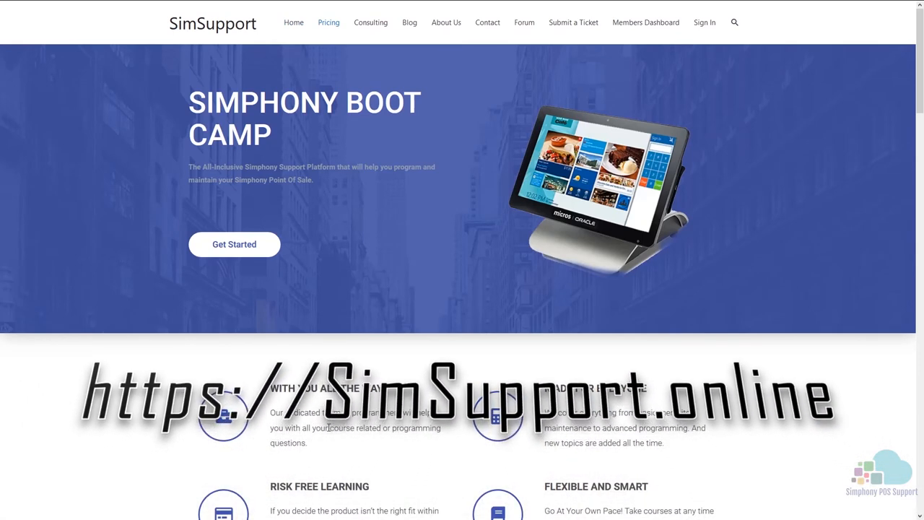
{"action": "scroll", "scroll_direction": "down", "scroll_amount": 3}
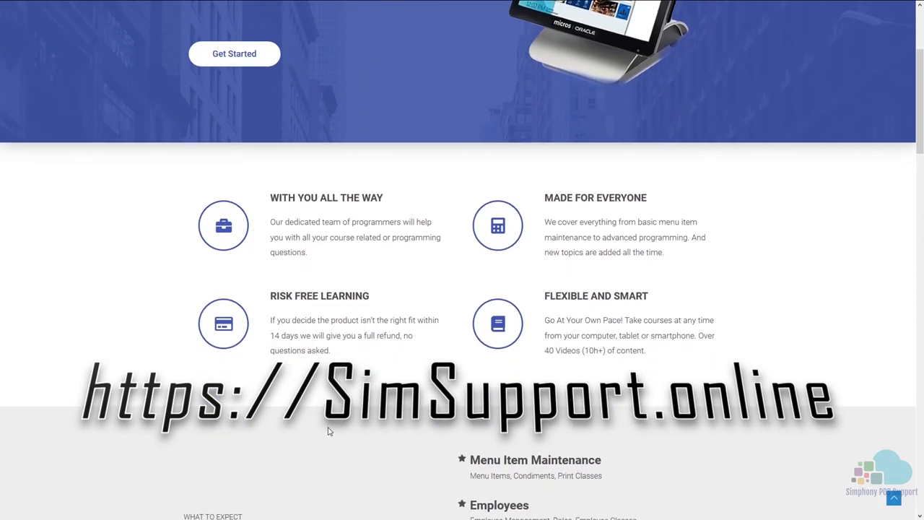
{"action": "scroll", "scroll_direction": "down", "scroll_amount": 3}
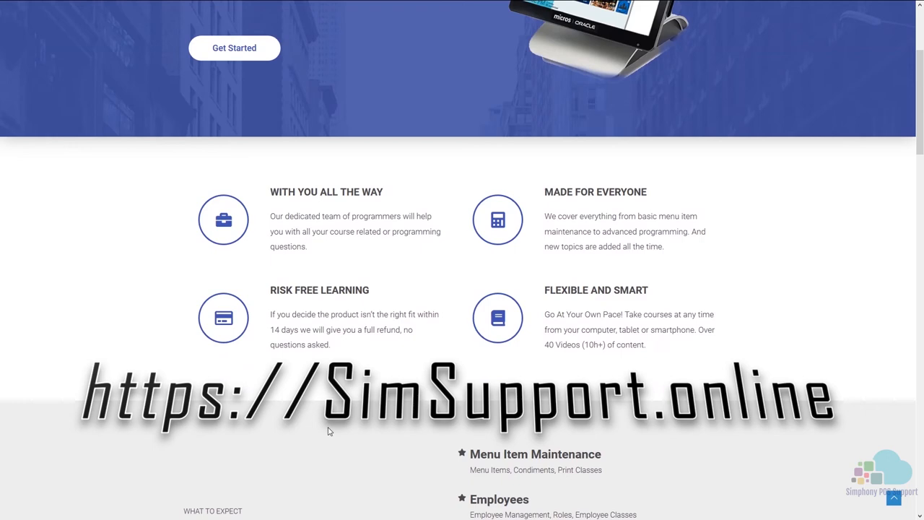
{"action": "scroll", "scroll_direction": "down", "scroll_amount": 3}
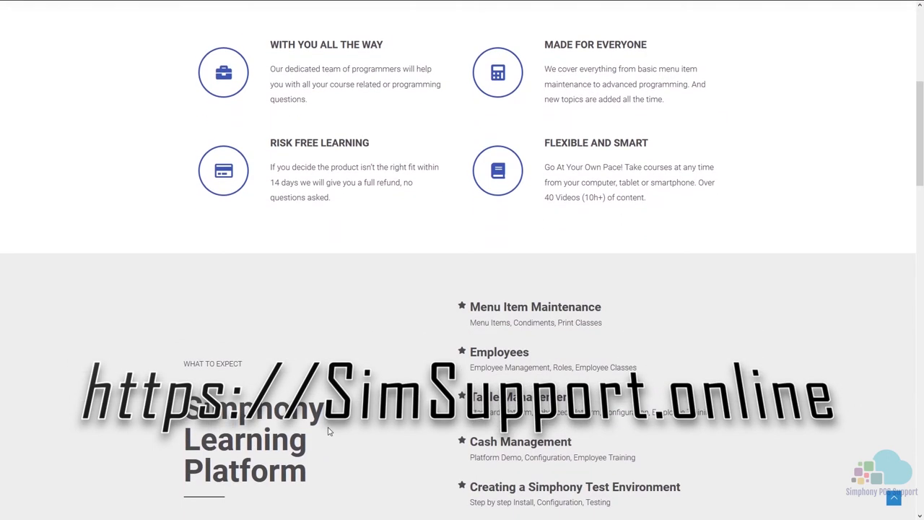
{"action": "scroll", "scroll_direction": "down", "scroll_amount": 3}
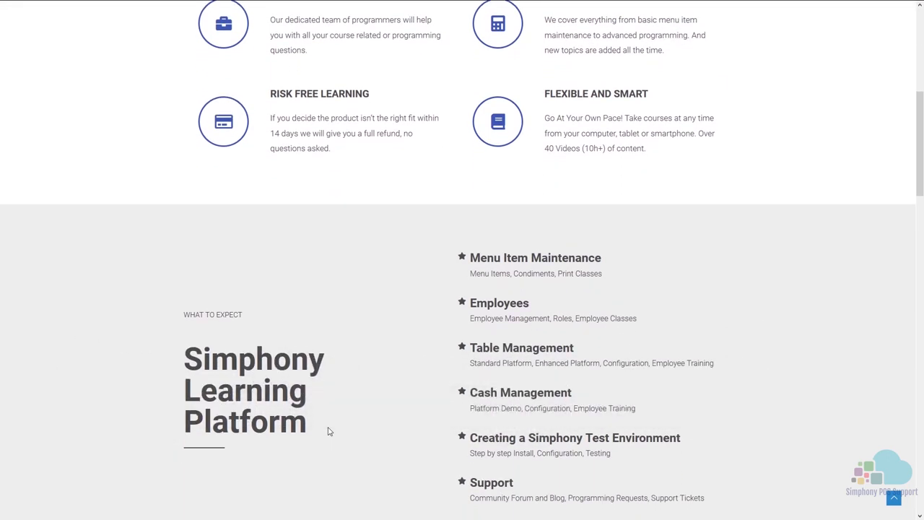